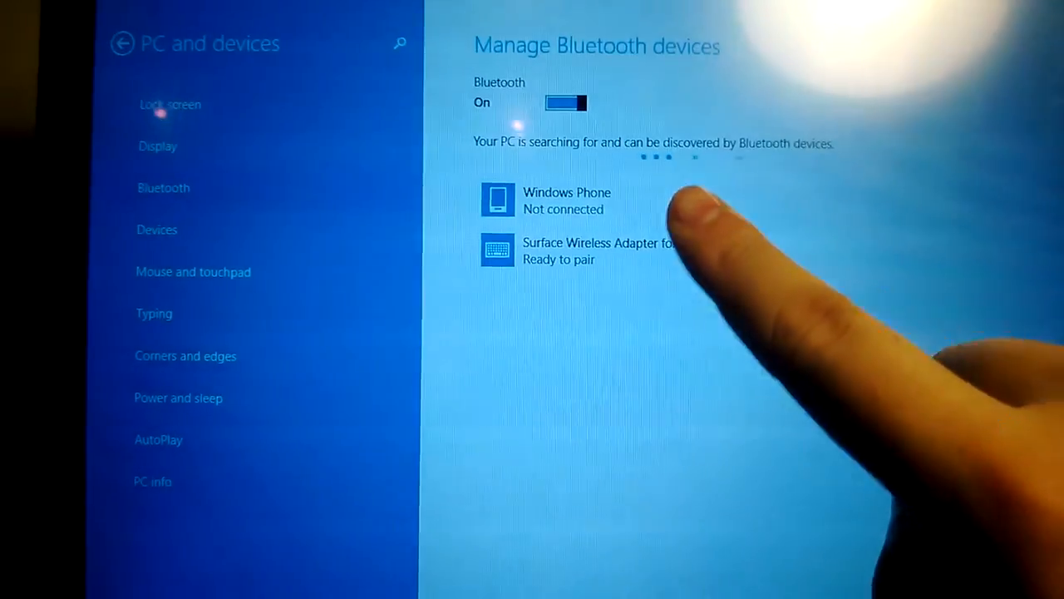
- Select the Surface Wireless Adapter for Typing Covers entry to reveal its Pair option
left_click(579, 250)
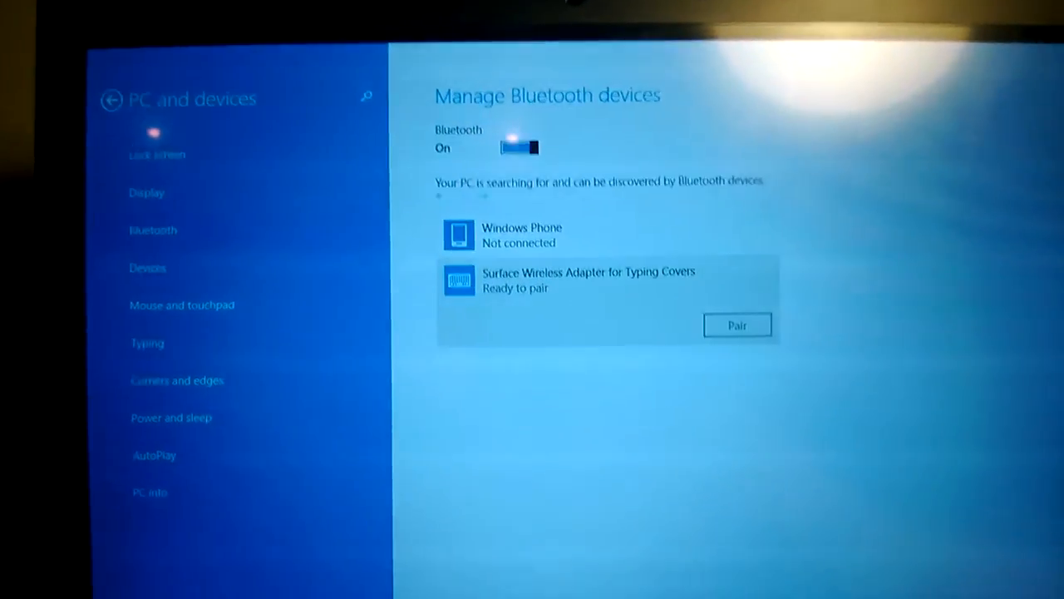